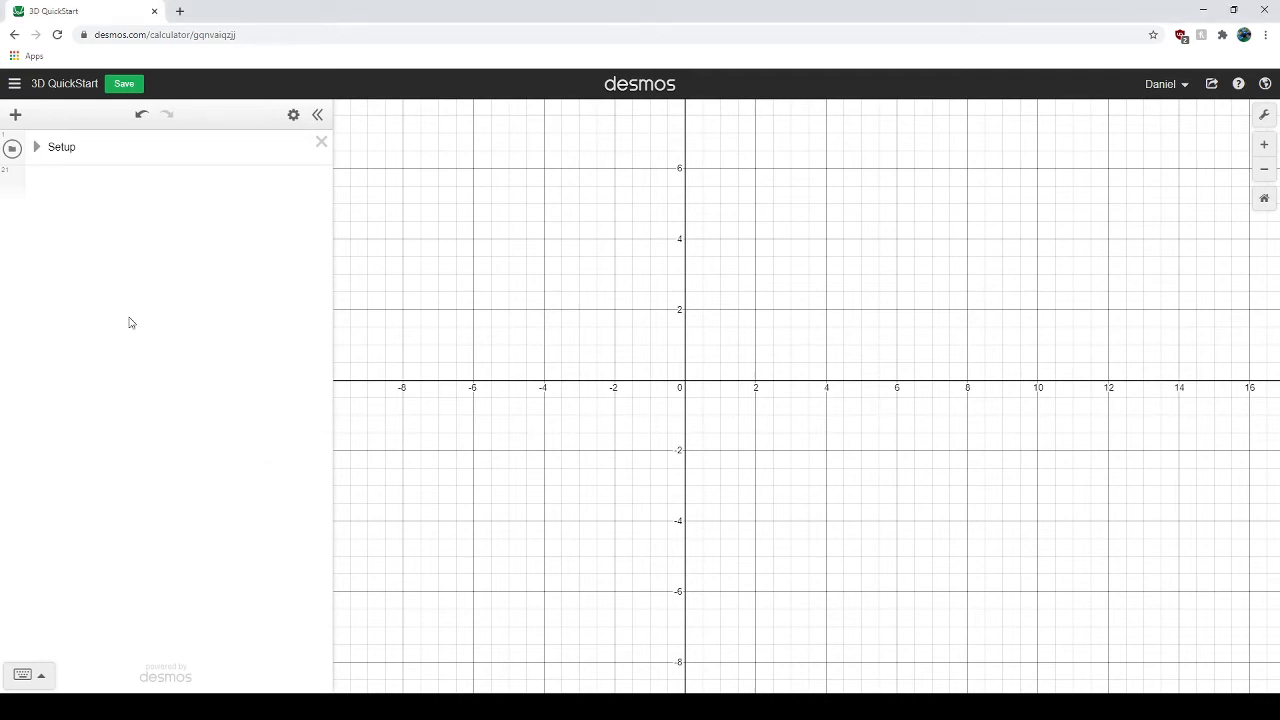
{"action": "mouse_move", "coordinate": [126, 252]}
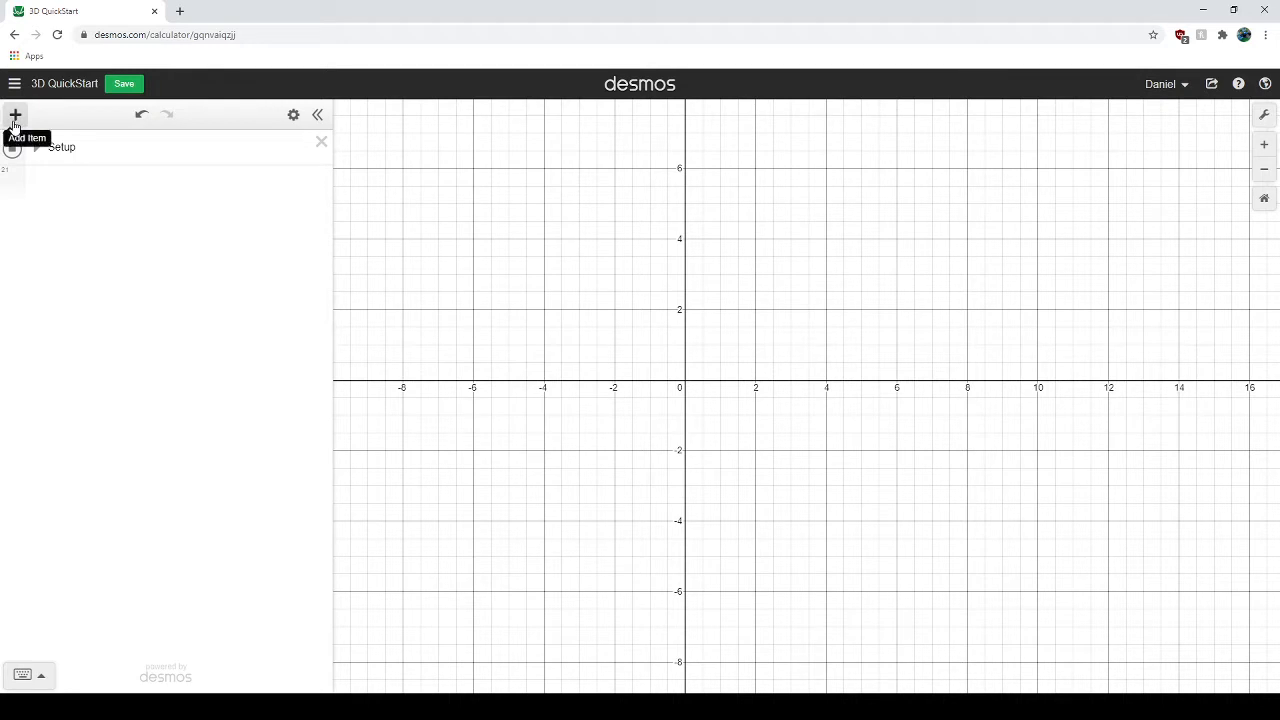
- Add a new folder titled 'Default Cube' below the Setup folder
{"action": "left_click", "coordinate": [16, 114]}
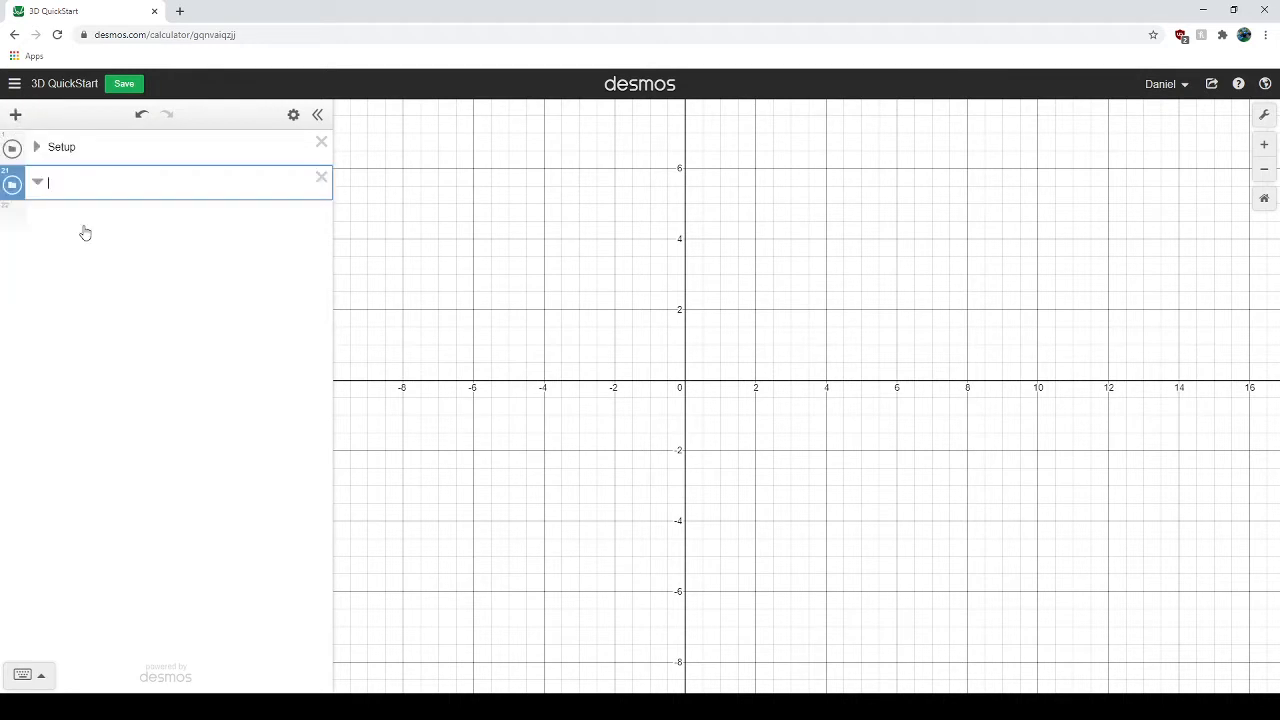
{"action": "type", "text": "D"}
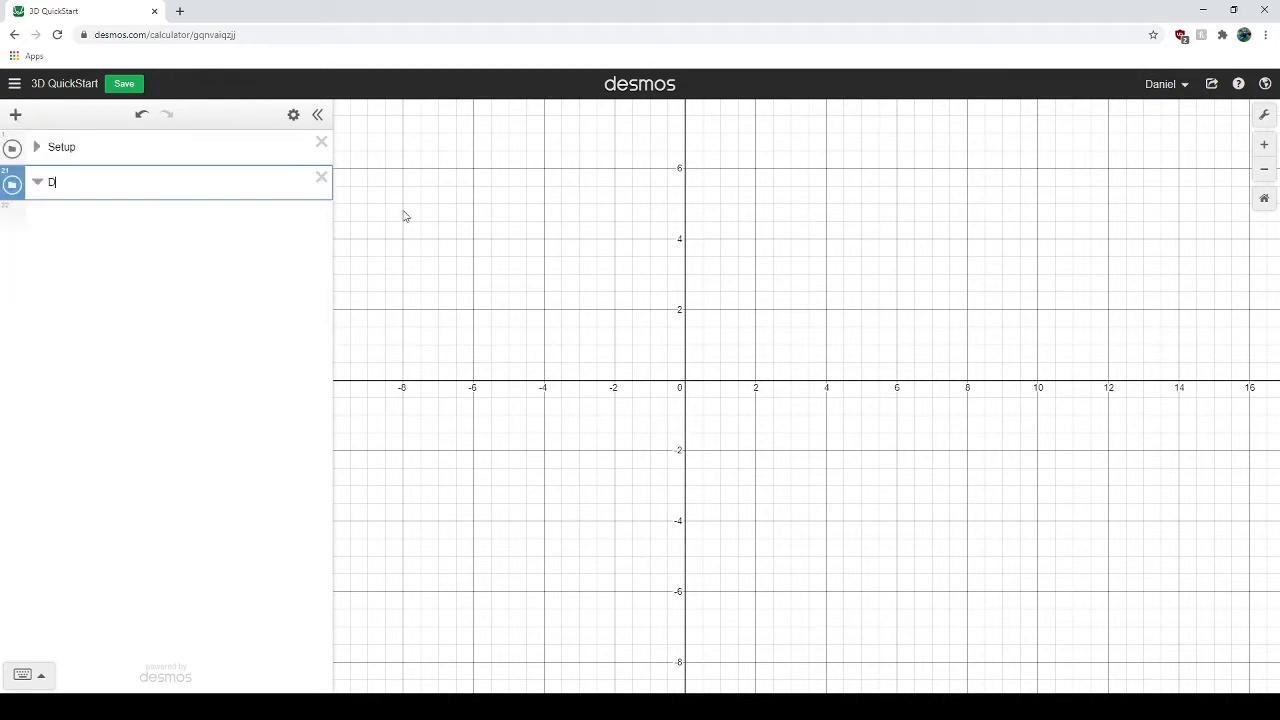
{"action": "type", "text": "efault Cube"}
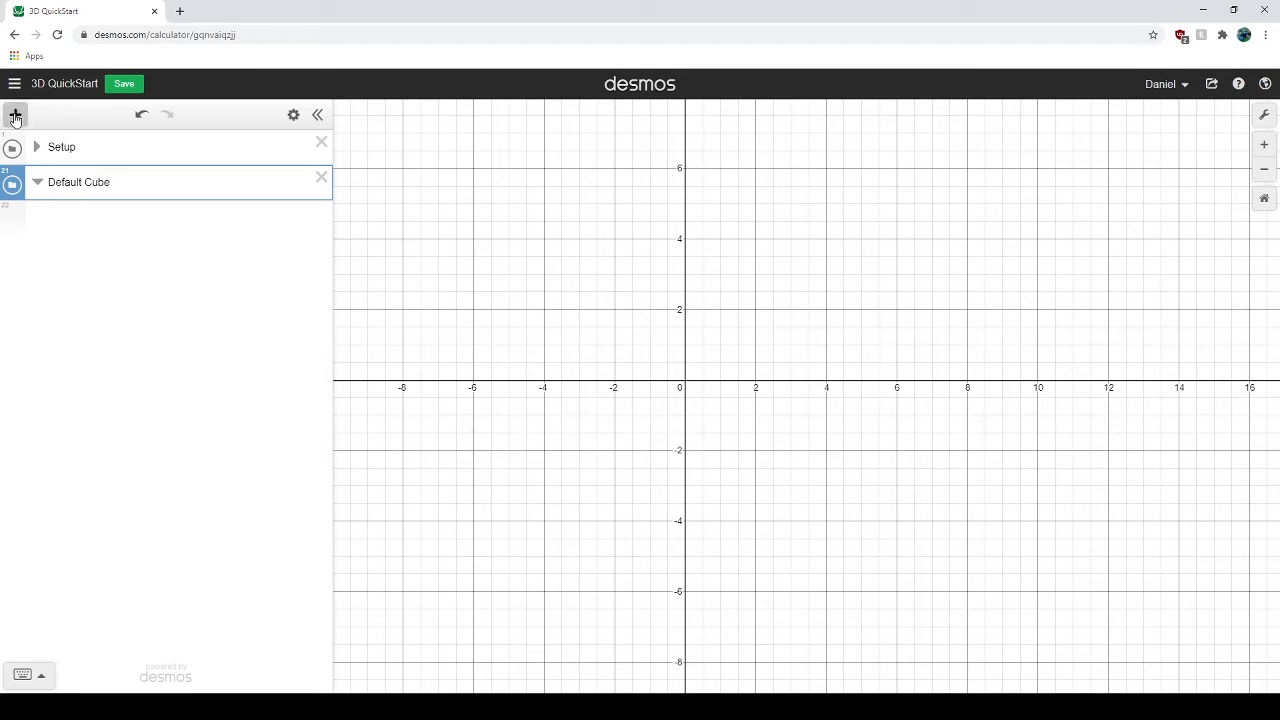
- Add a table in Default Cube with row 1 as x1(1,1,1) and y1(1,1,1)
{"action": "left_click", "coordinate": [16, 114]}
{"action": "type", "text": "y_2"}
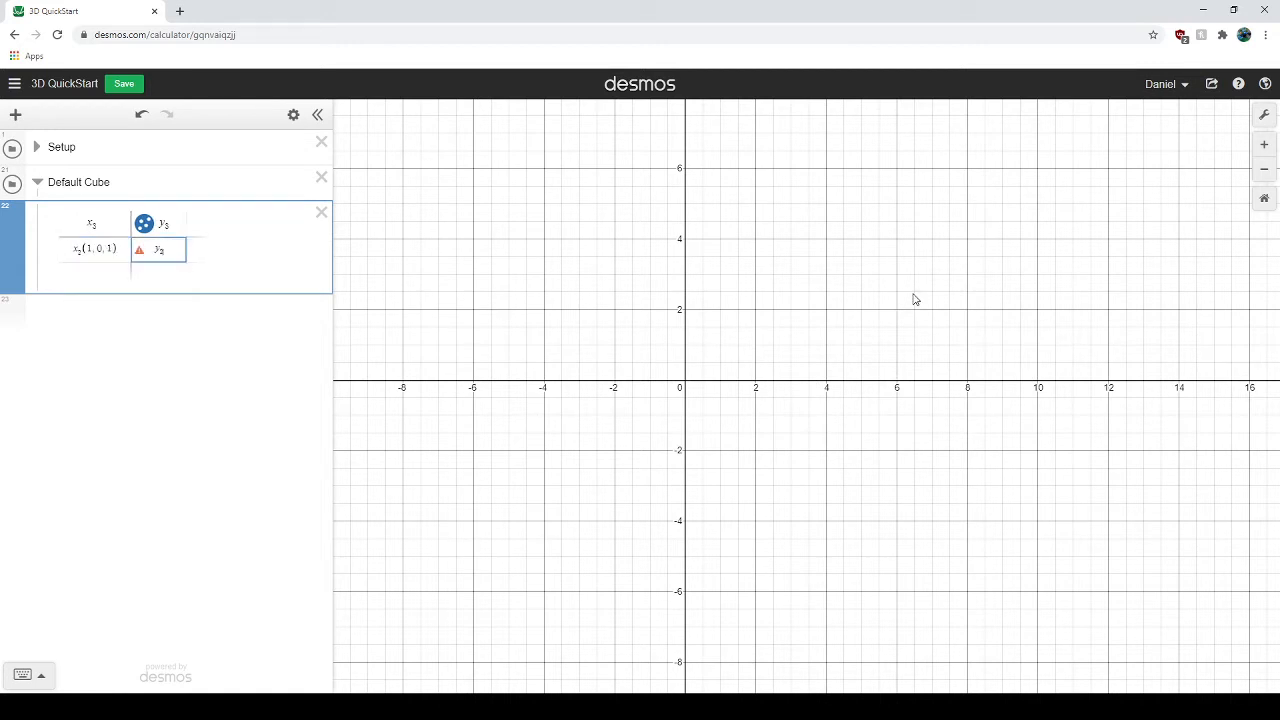
{"action": "type", "text": "(1, 0,"}
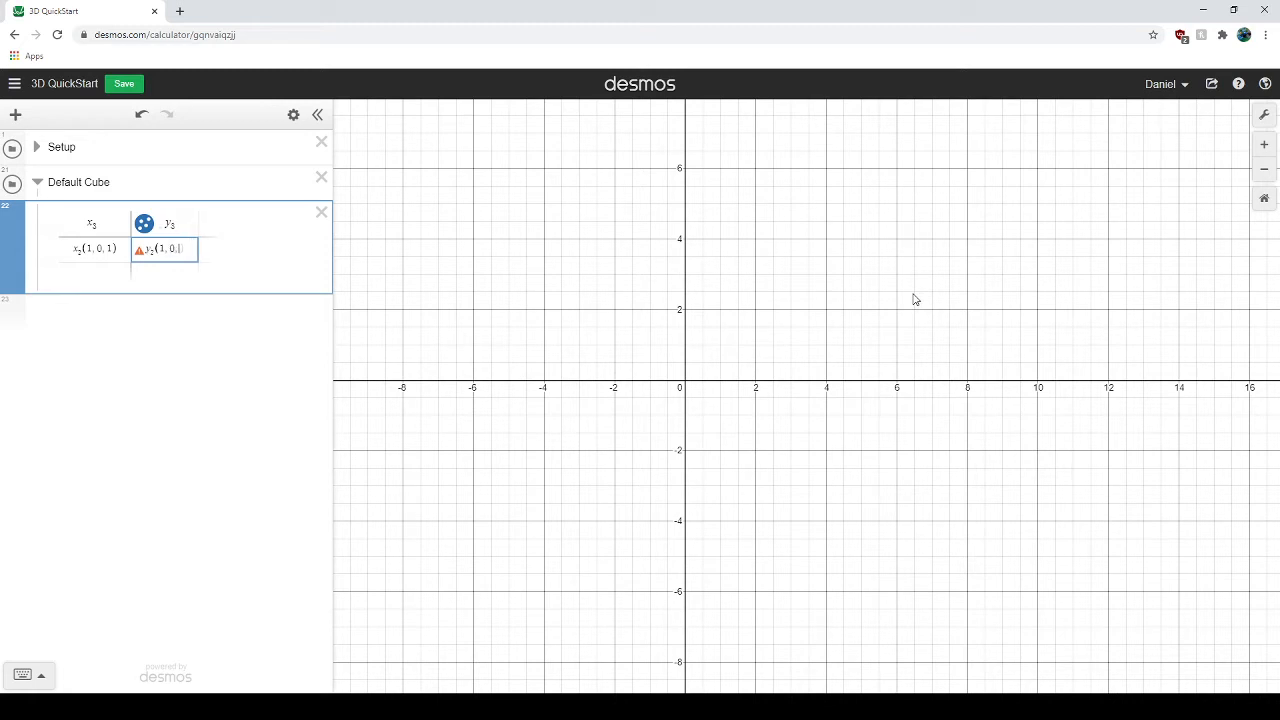
{"action": "type", "text": "1"}
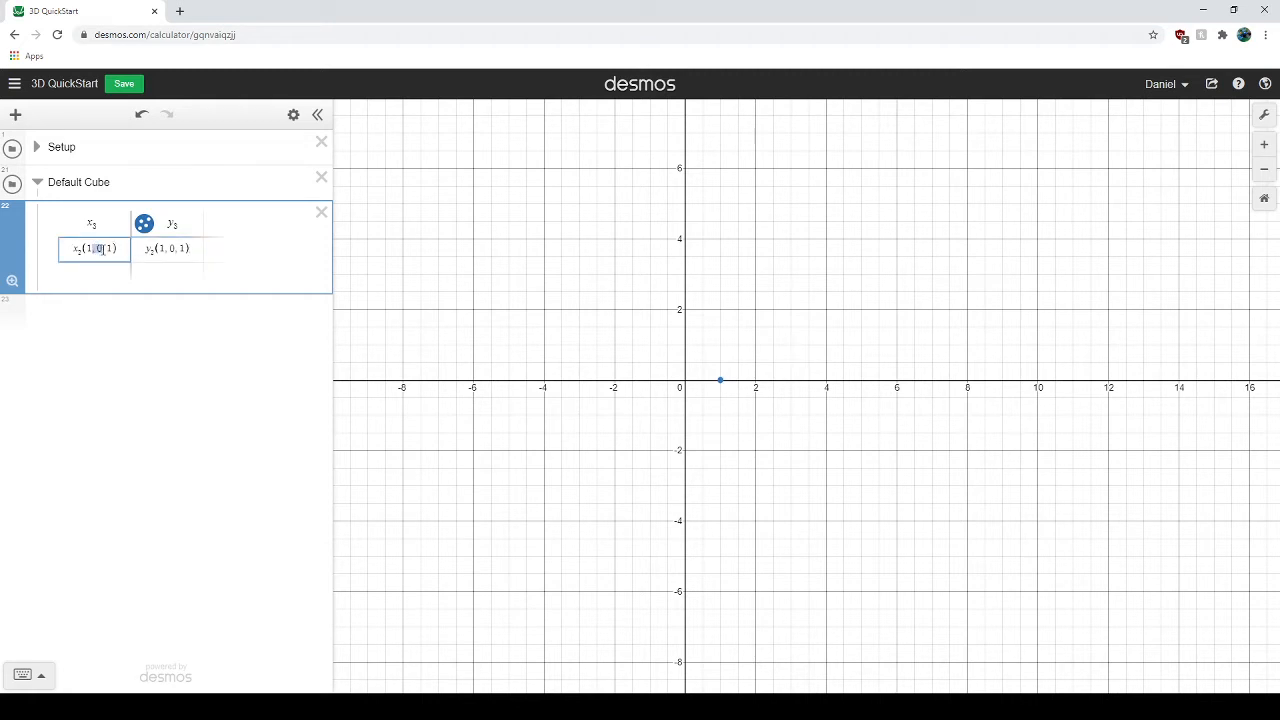
{"action": "type", "text": "1"}
{"action": "type", "text": "x_2(1,"}
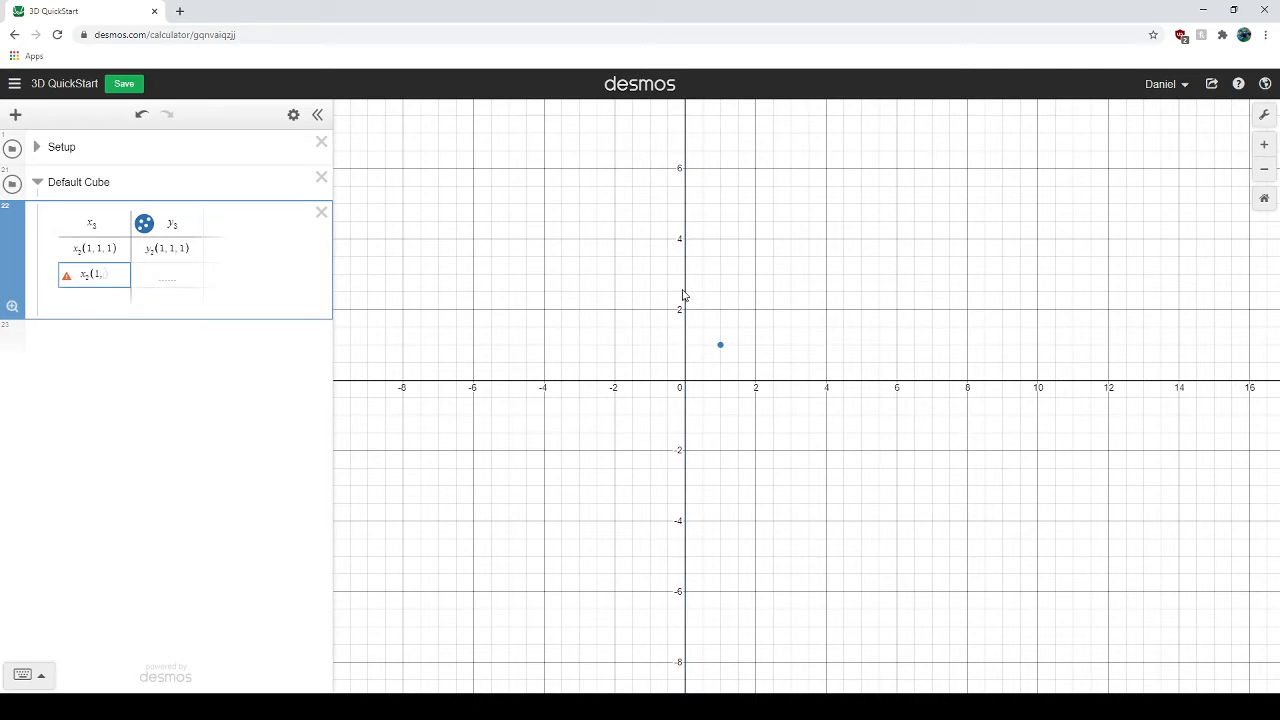
- Enter x(1,−1,1) in row 2's x cell for the second corner
{"action": "type", "text": "-1"}
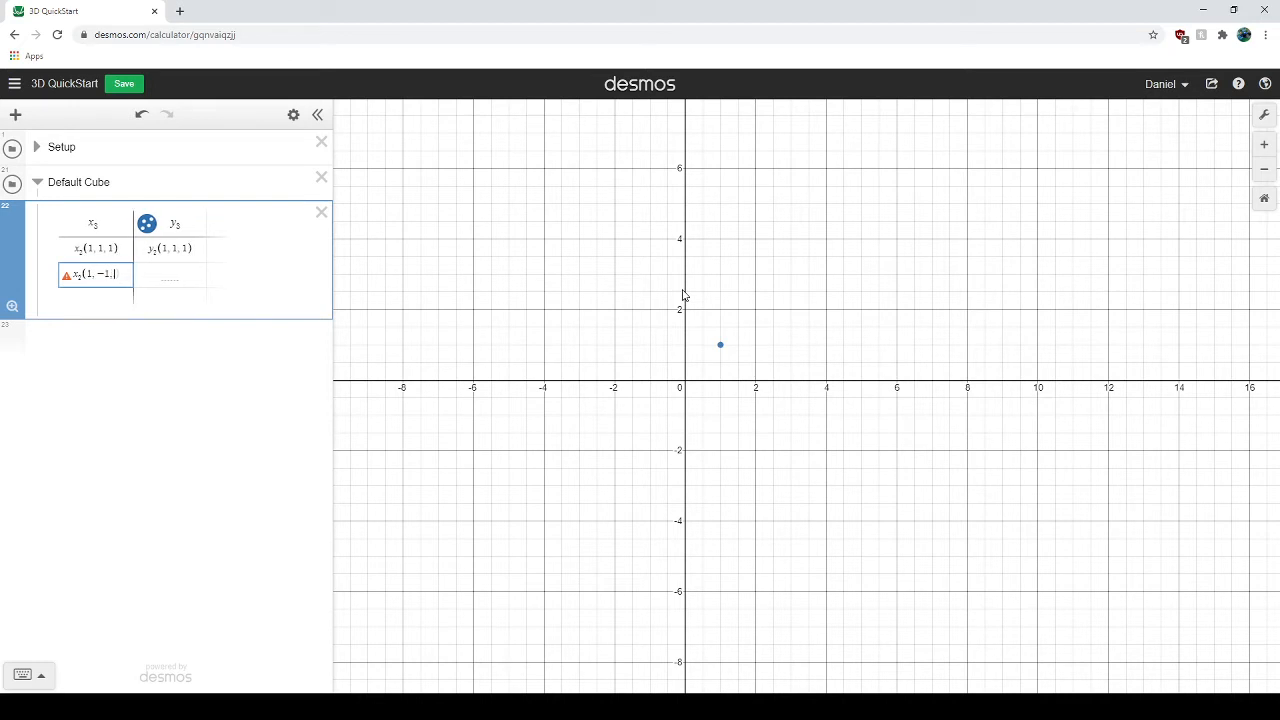
{"action": "type", "text": "1"}
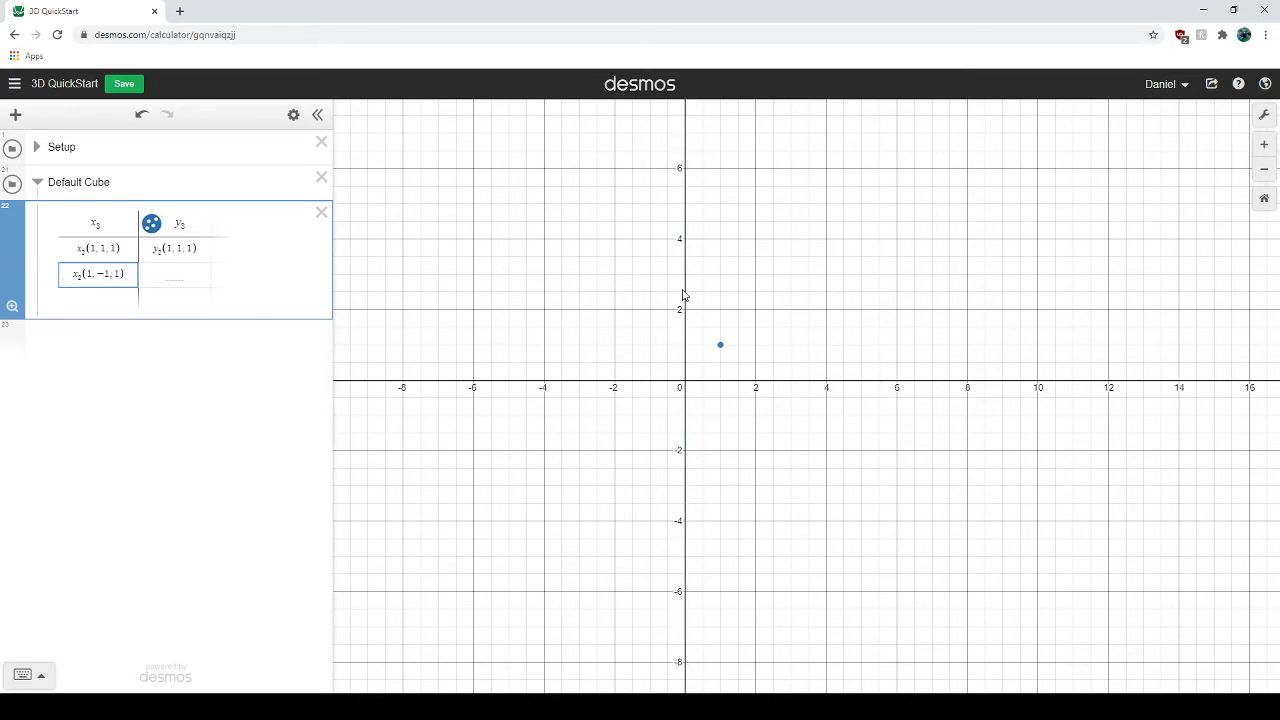
- Finish row 2's y formula and enter row 3's corner (−1,−1,1)
{"action": "left_click", "coordinate": [176, 274]}
{"action": "type", "text": "y₂(1,−1,1"}
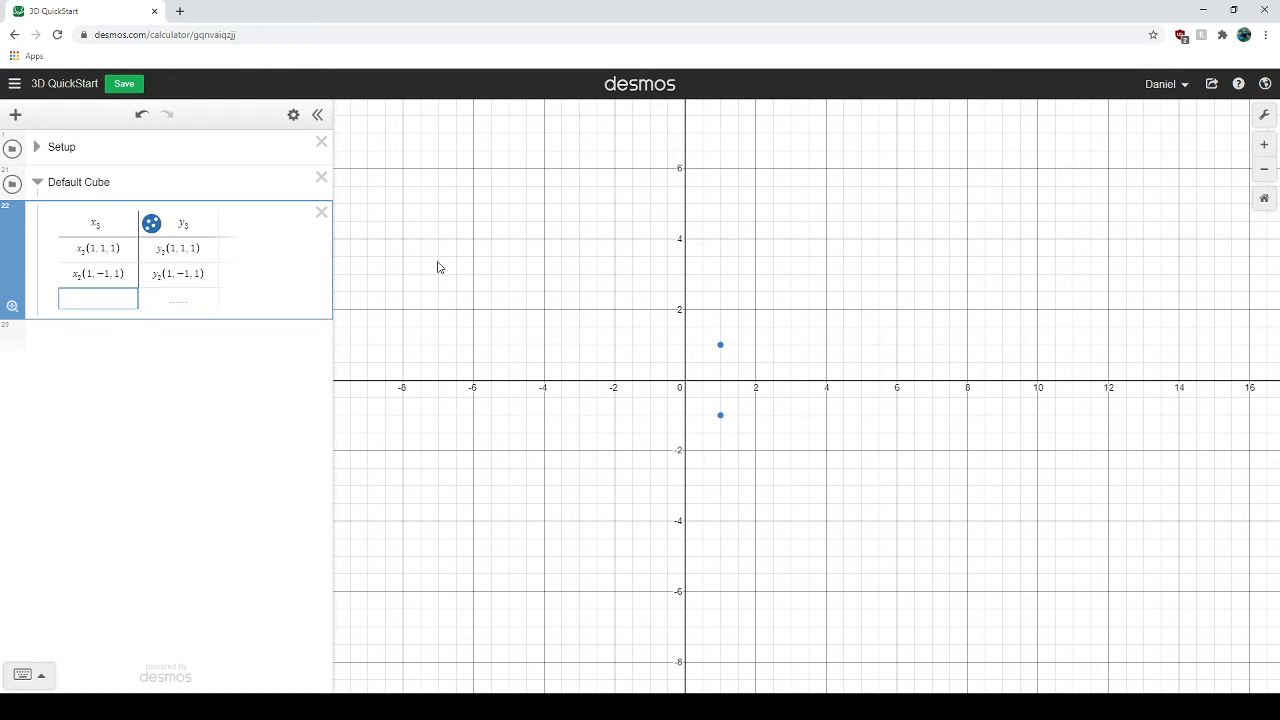
{"action": "type", "text": "x_3"}
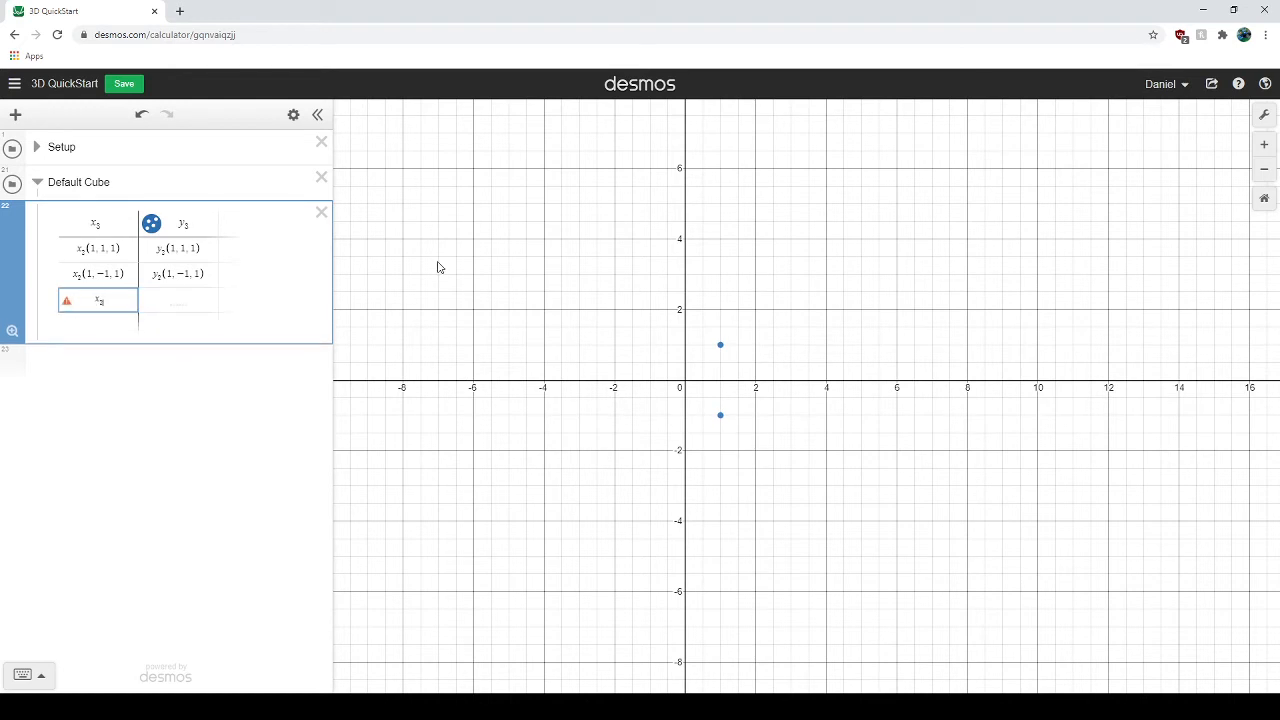
{"action": "type", "text": "("}
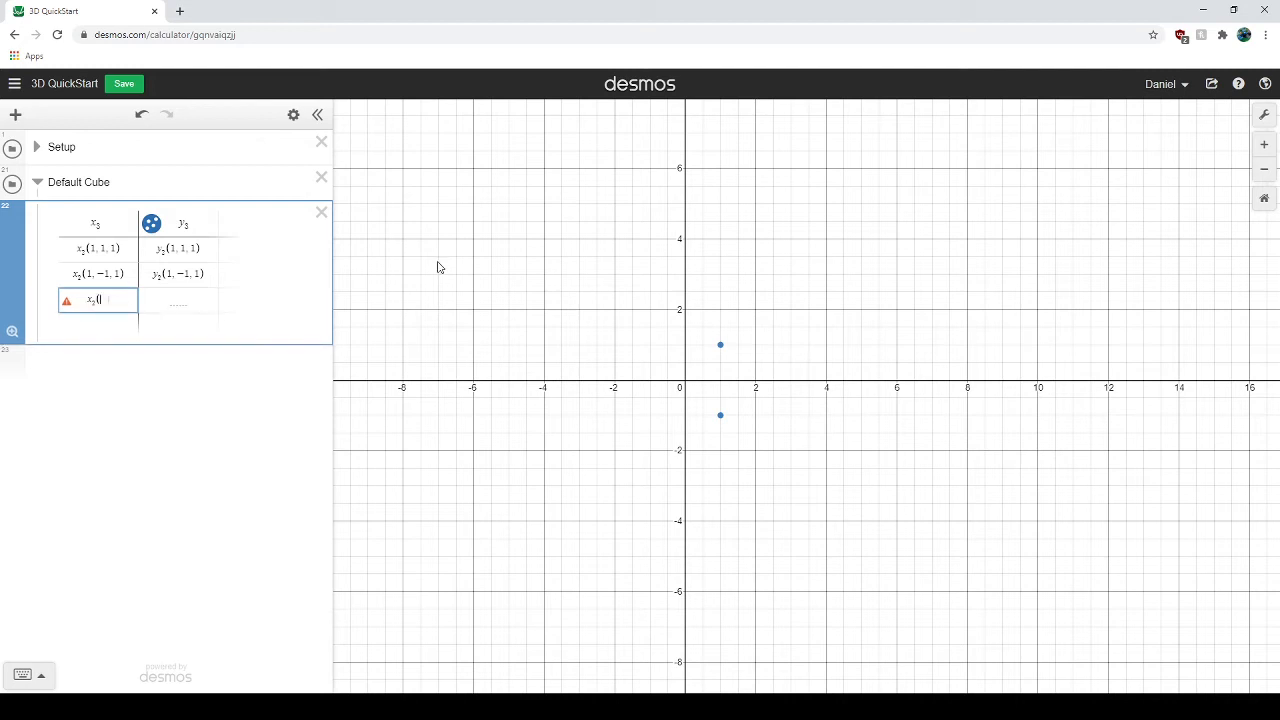
{"action": "type", "text": "0"}
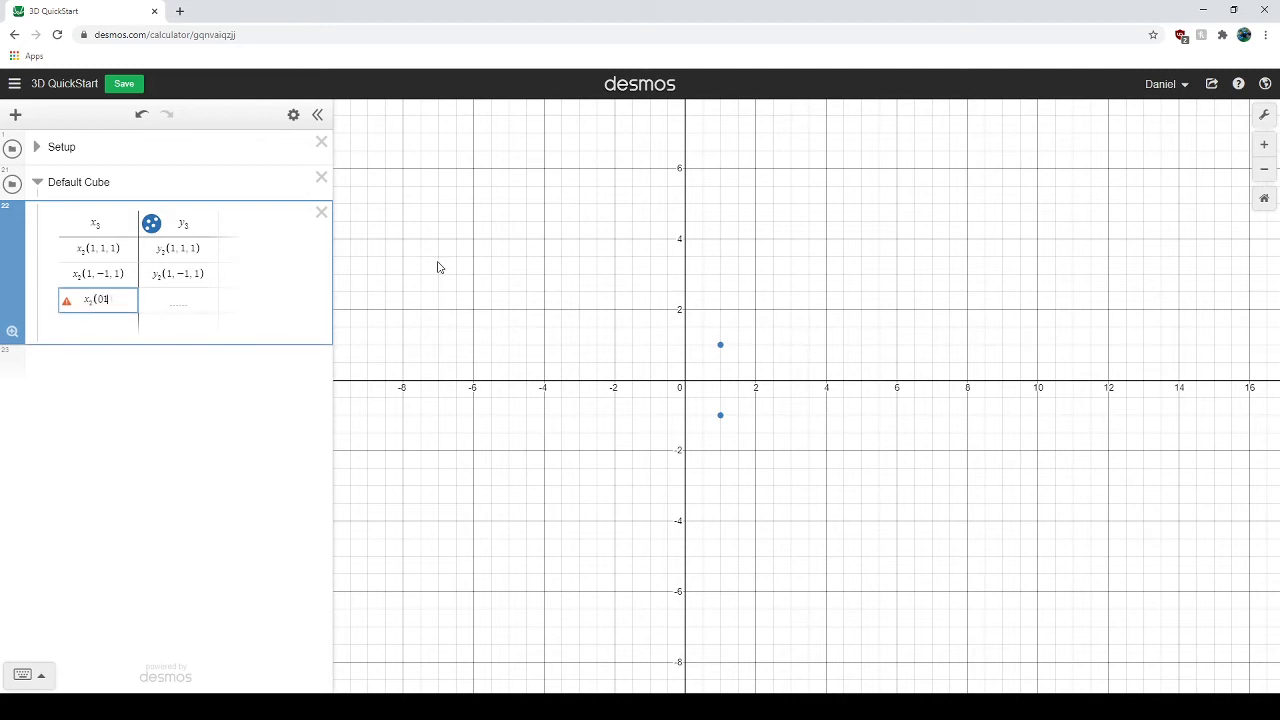
{"action": "type", "text": "-1,"}
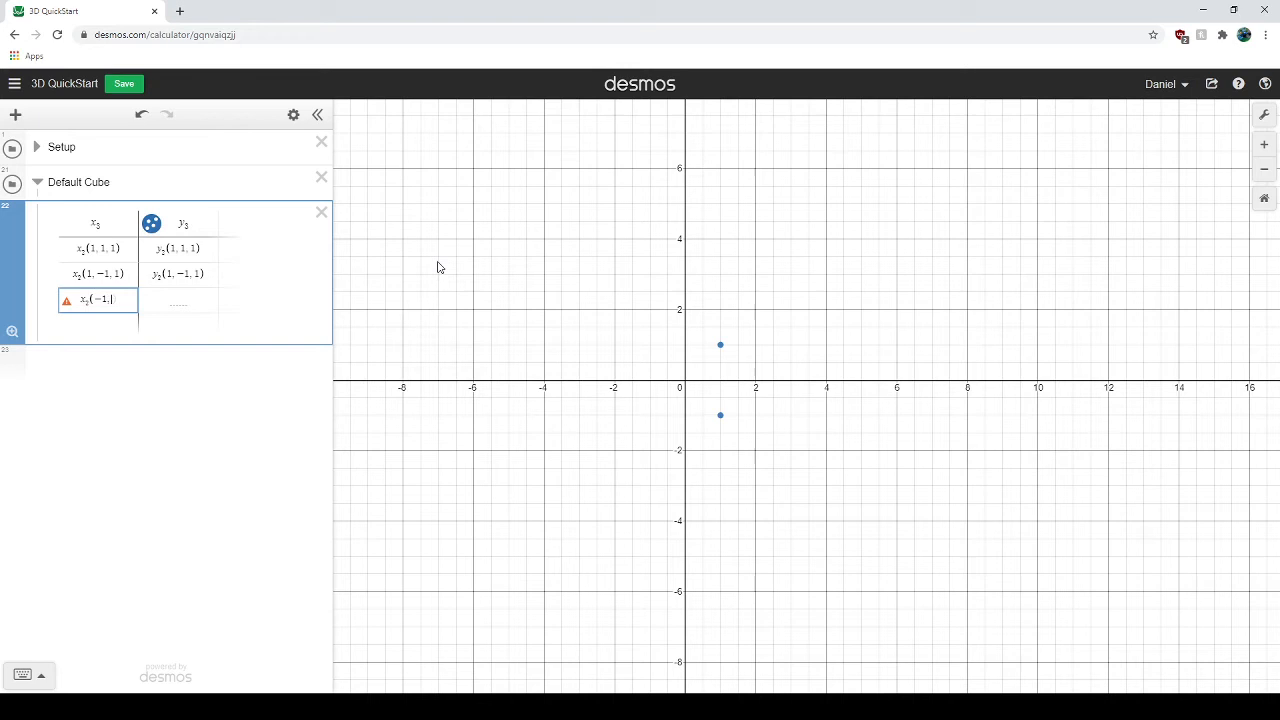
{"action": "type", "text": "-1)"}
{"action": "left_click", "coordinate": [178, 300]}
{"action": "type", "text": "y_2"}
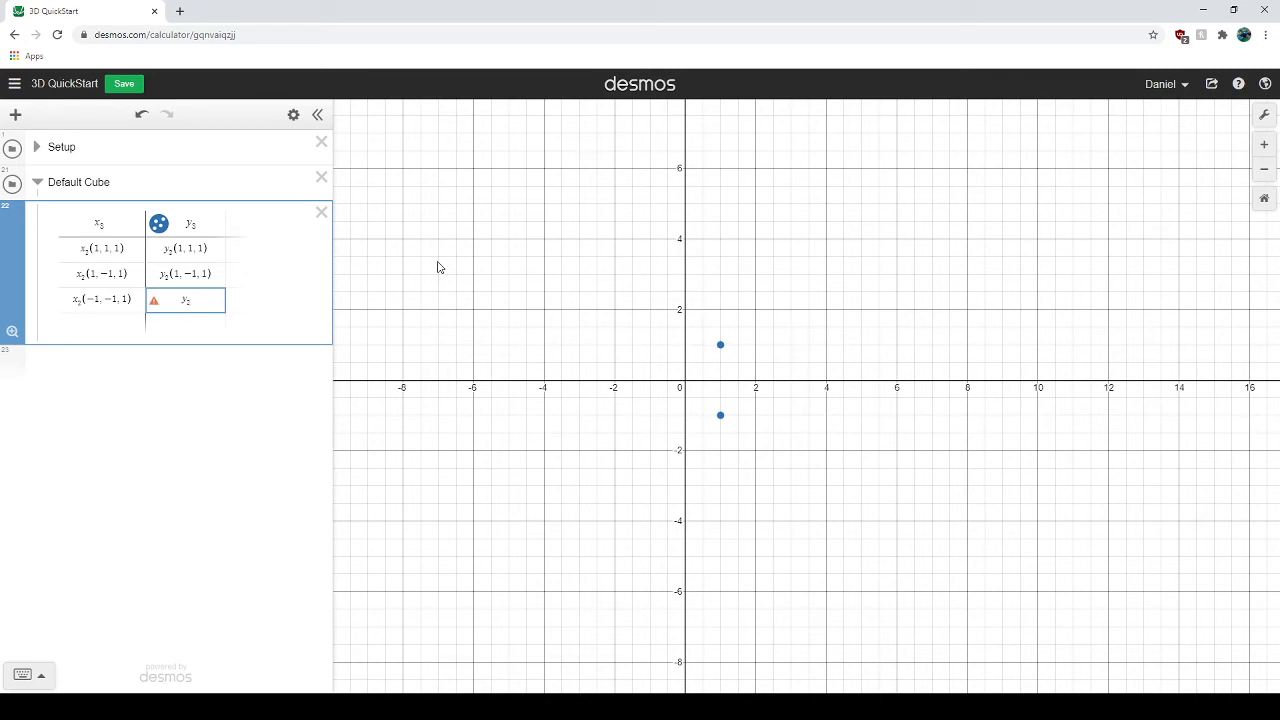
{"action": "mouse_move", "coordinate": [476, 268]}
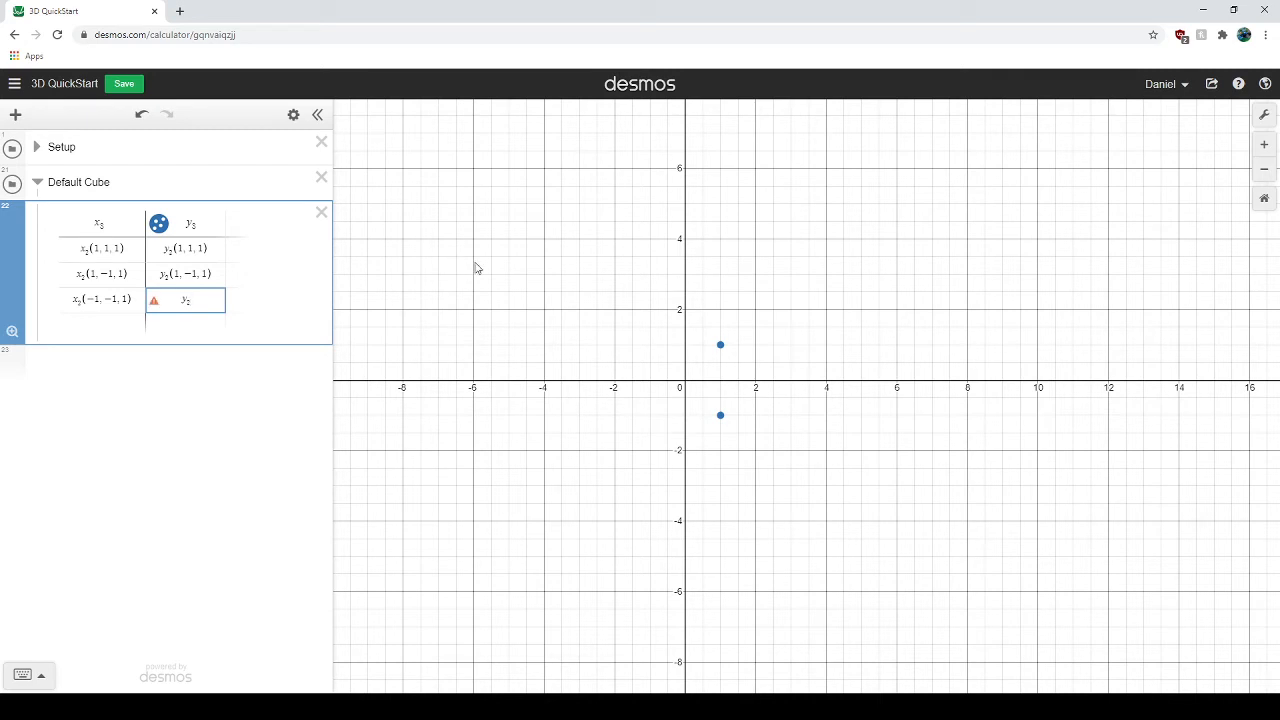
- Fill row 4 with x and y formulas for corner (−1,1,1), completing four square corners
{"action": "type", "text": "("}
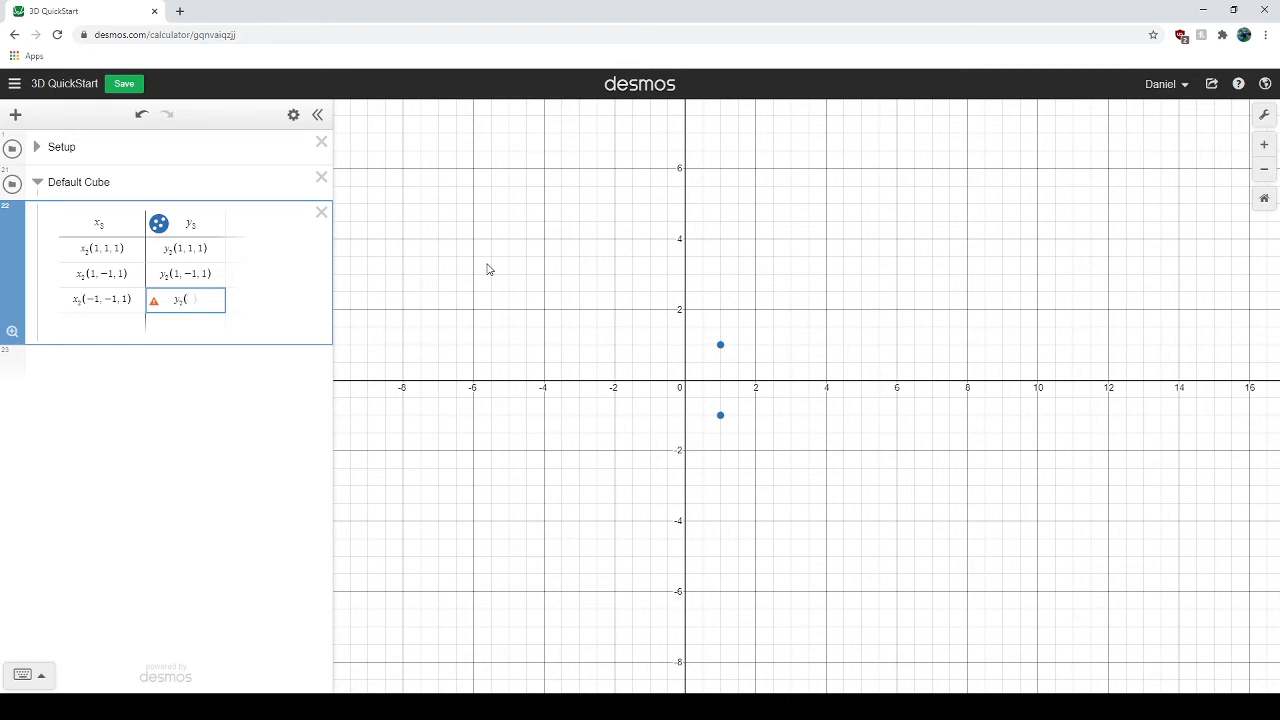
{"action": "type", "text": "-1,"}
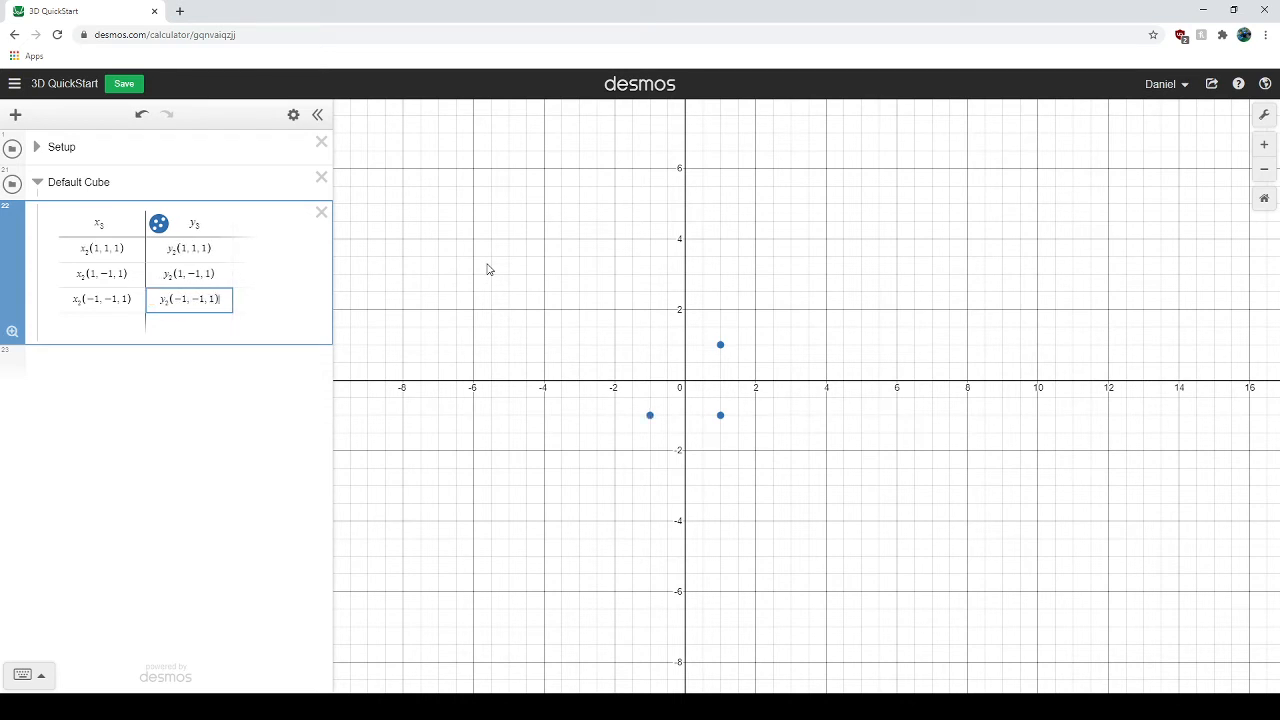
{"action": "mouse_move", "coordinate": [232, 334]}
{"action": "type", "text": "x_2"}
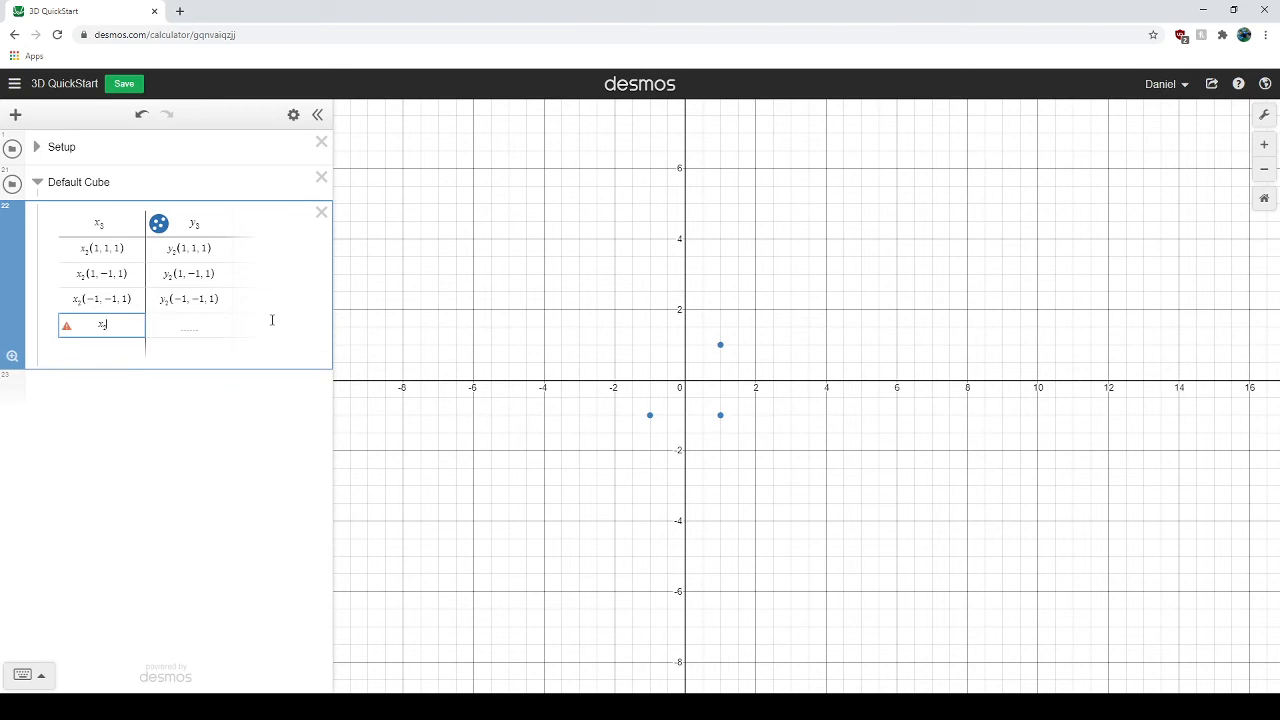
{"action": "type", "text": "("}
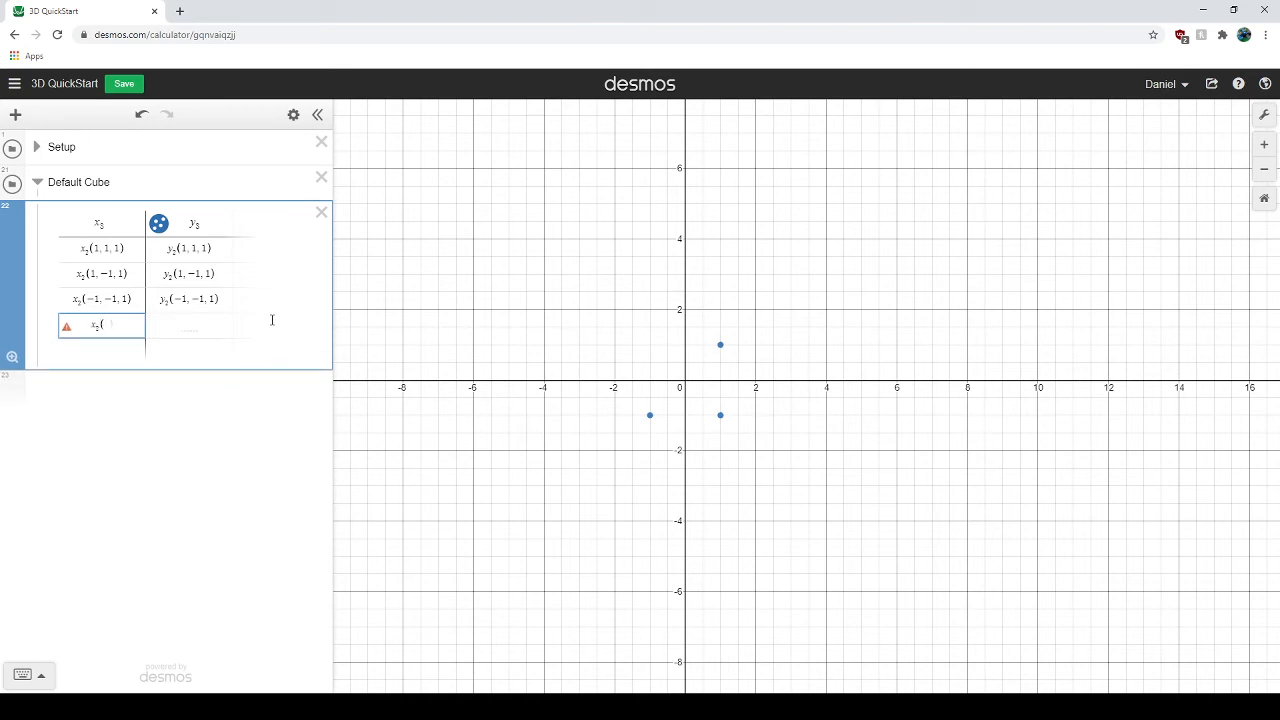
{"action": "type", "text": "-1,"}
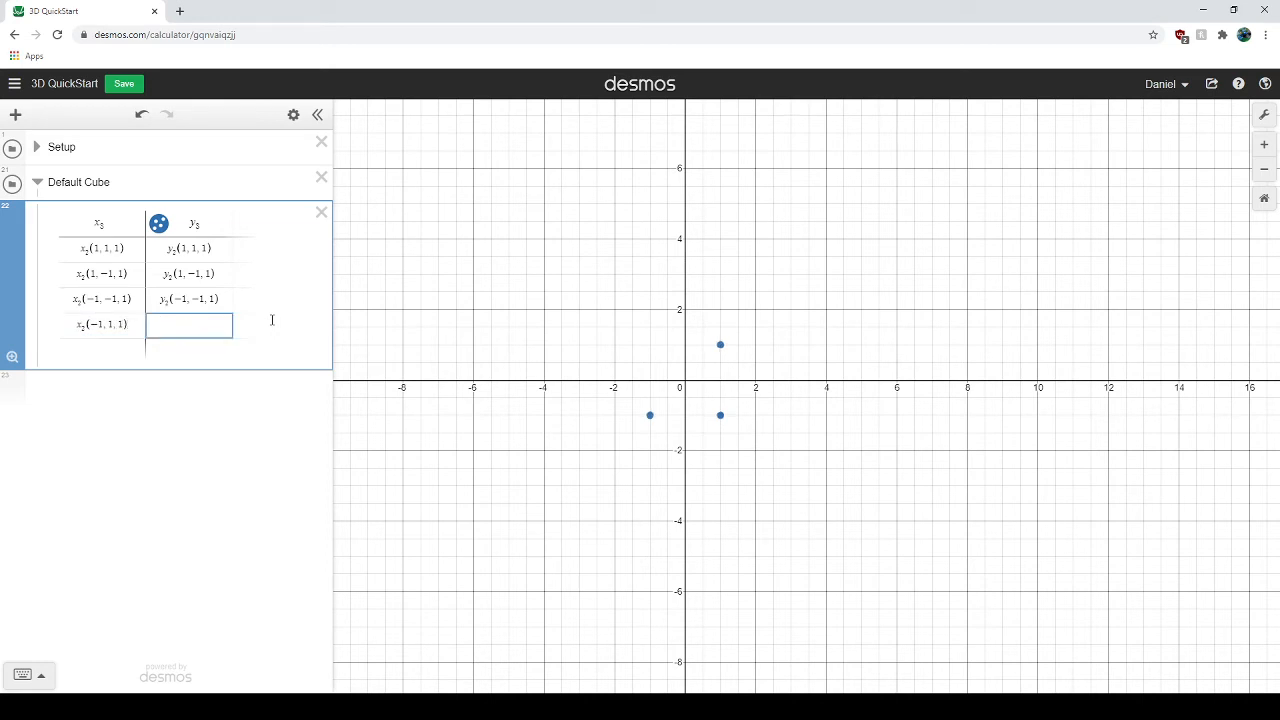
{"action": "type", "text": "y_4"}
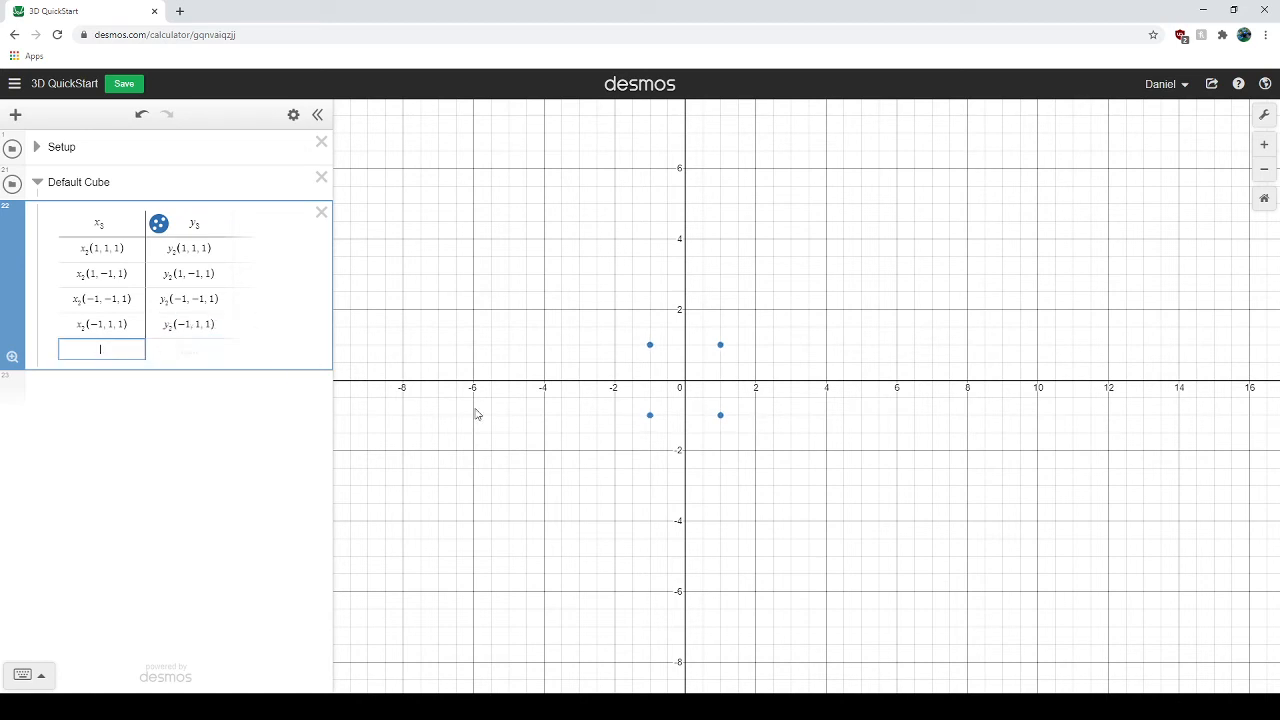
{"action": "mouse_move", "coordinate": [458, 408]}
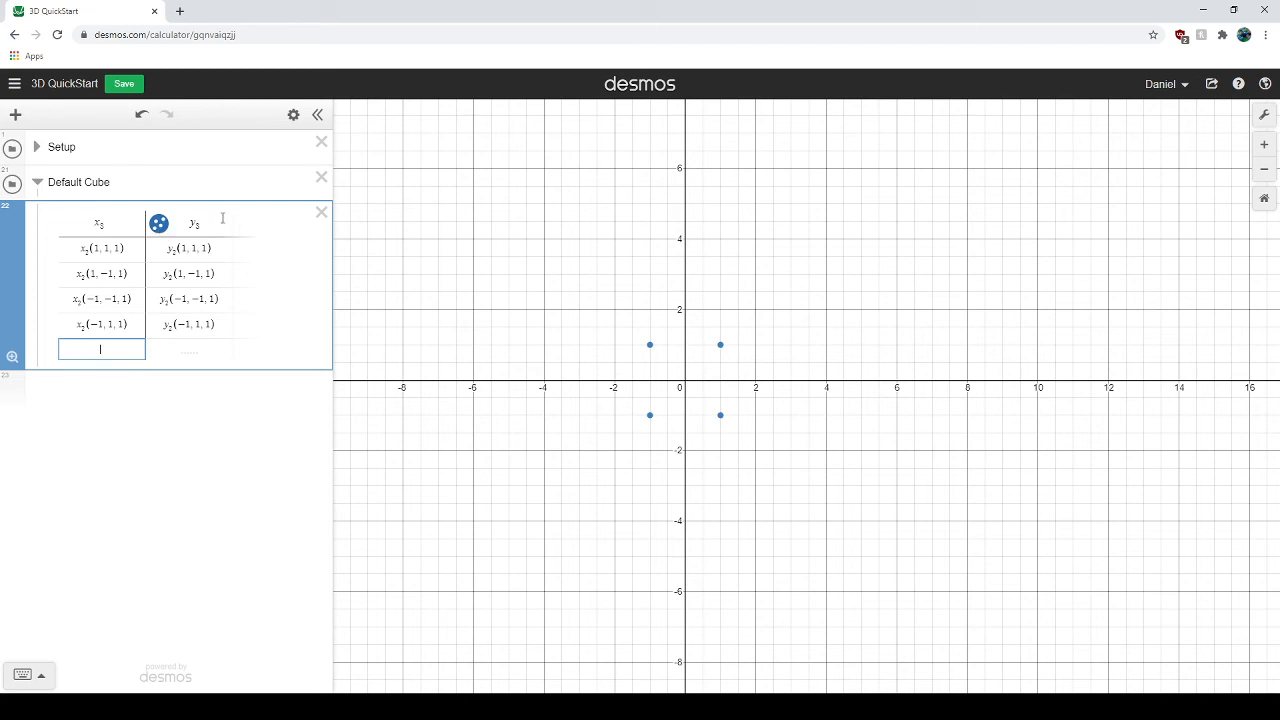
{"action": "left_click", "coordinate": [158, 224]}
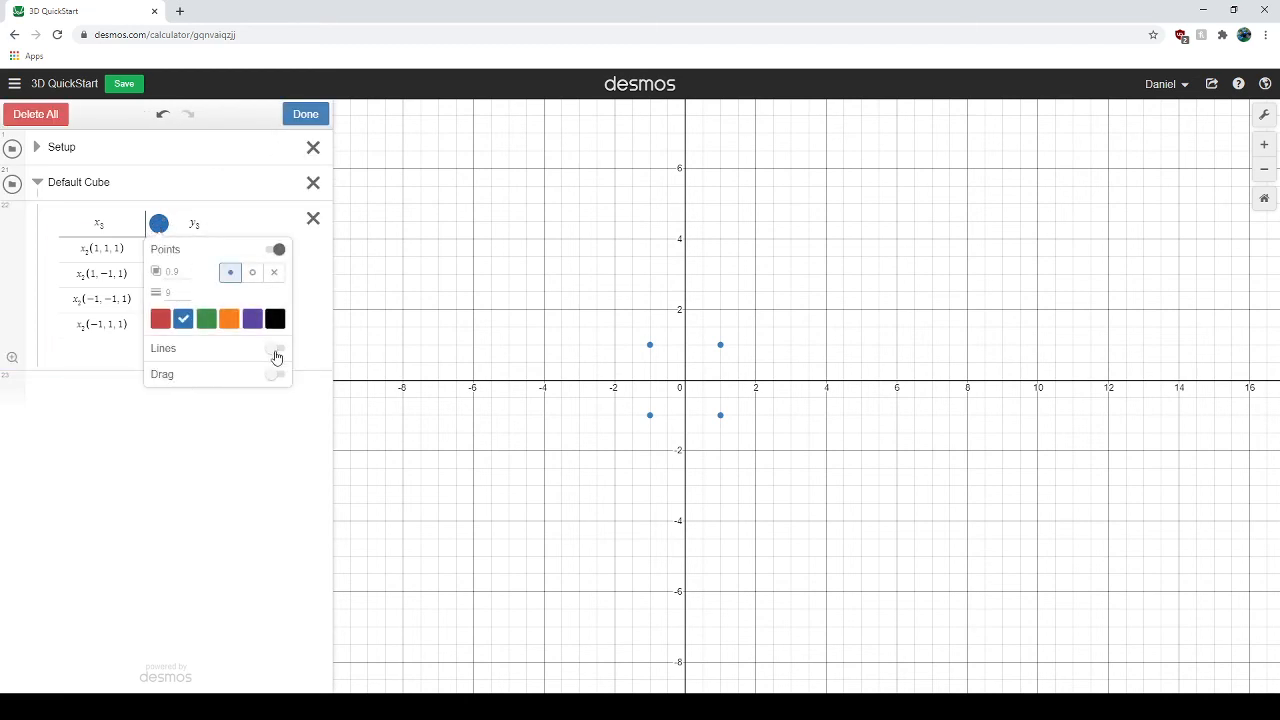
- Turn on Lines for the y column so the plotted corners form a square outline
{"action": "left_click", "coordinate": [276, 348]}
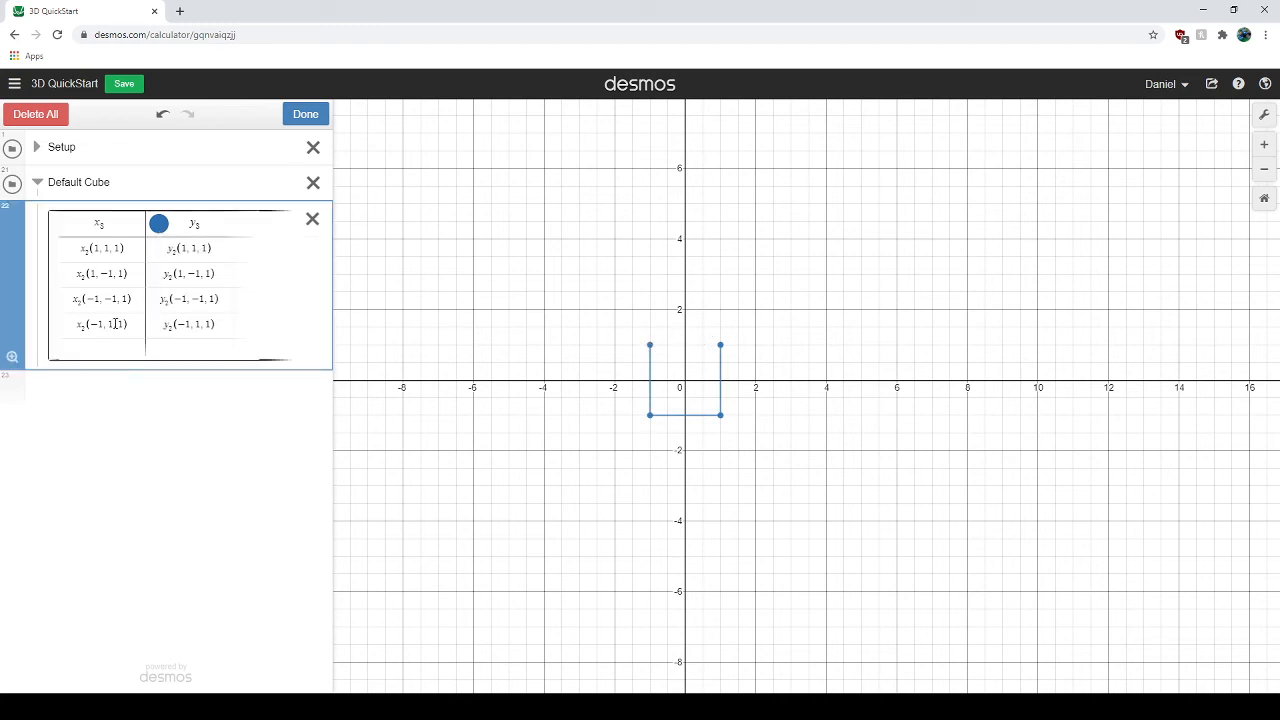
{"action": "left_click", "coordinate": [100, 248]}
{"action": "type", "text": "x₂(1, 1, 1)"}
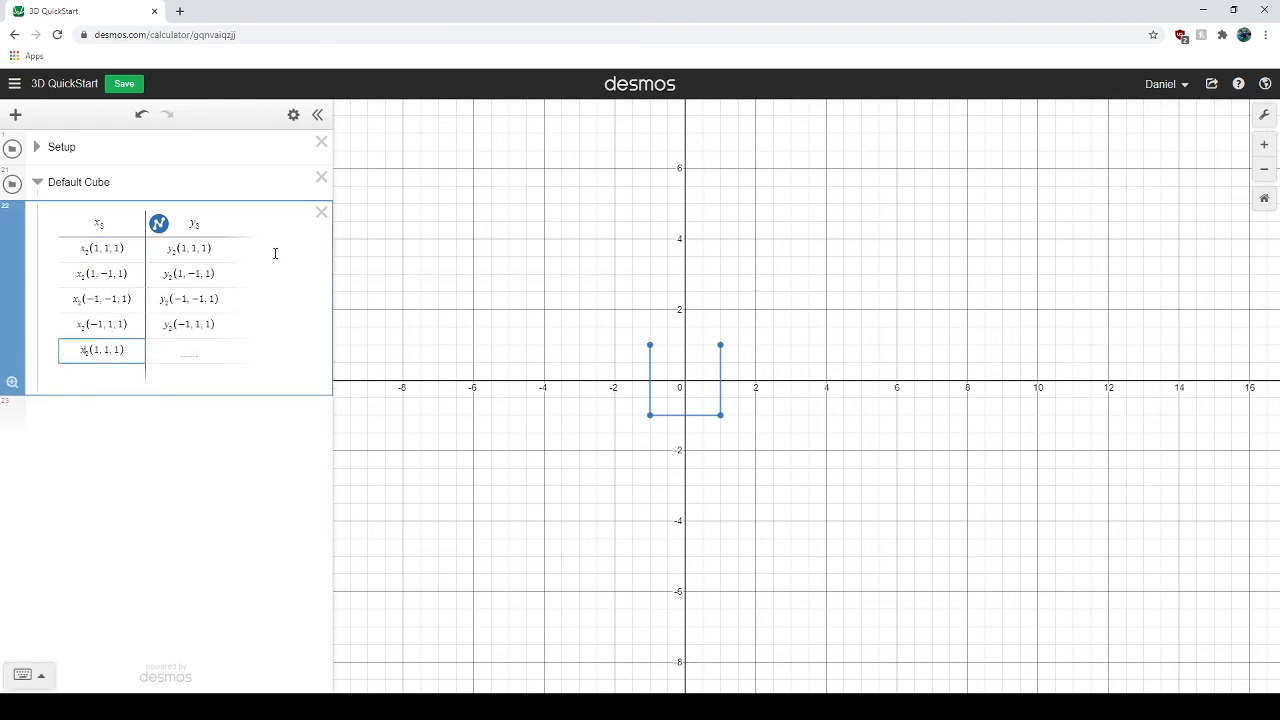
{"action": "left_click", "coordinate": [188, 350]}
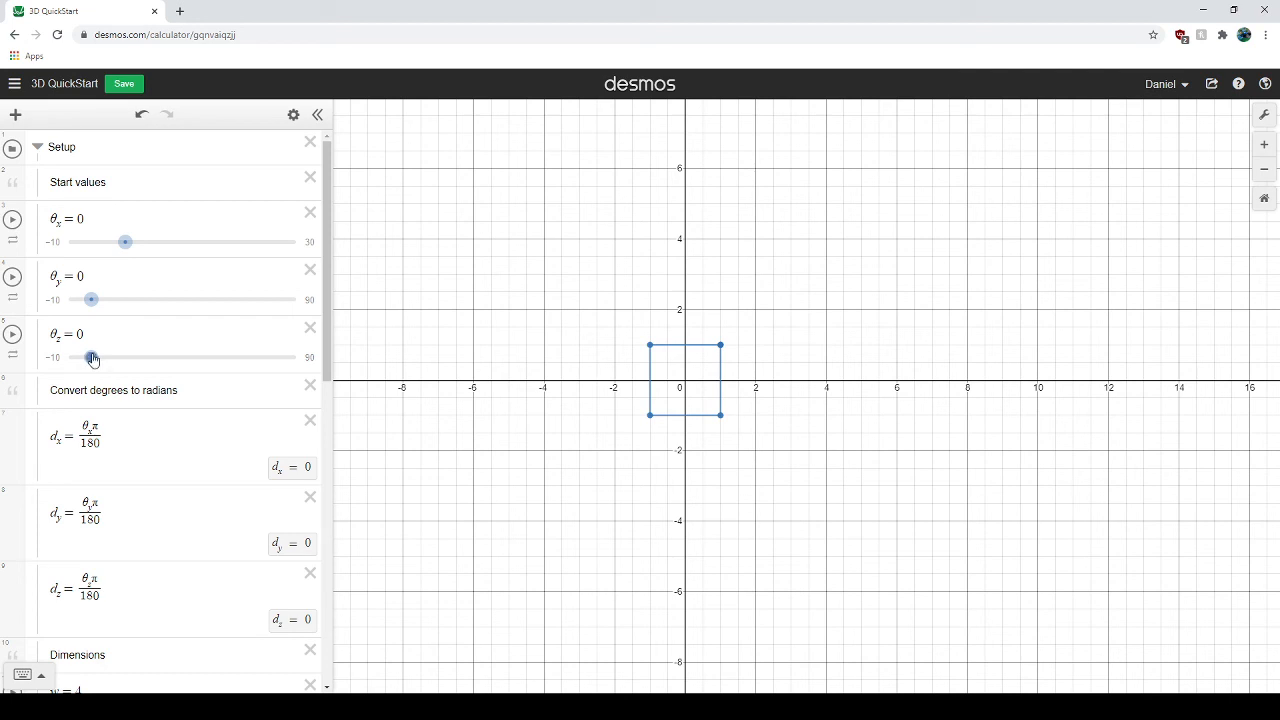
- Rotate the square with θz slider at 14 and θy slider at 41
{"action": "left_click_drag", "start_coordinate": [92, 356], "coordinate": [136, 356]}
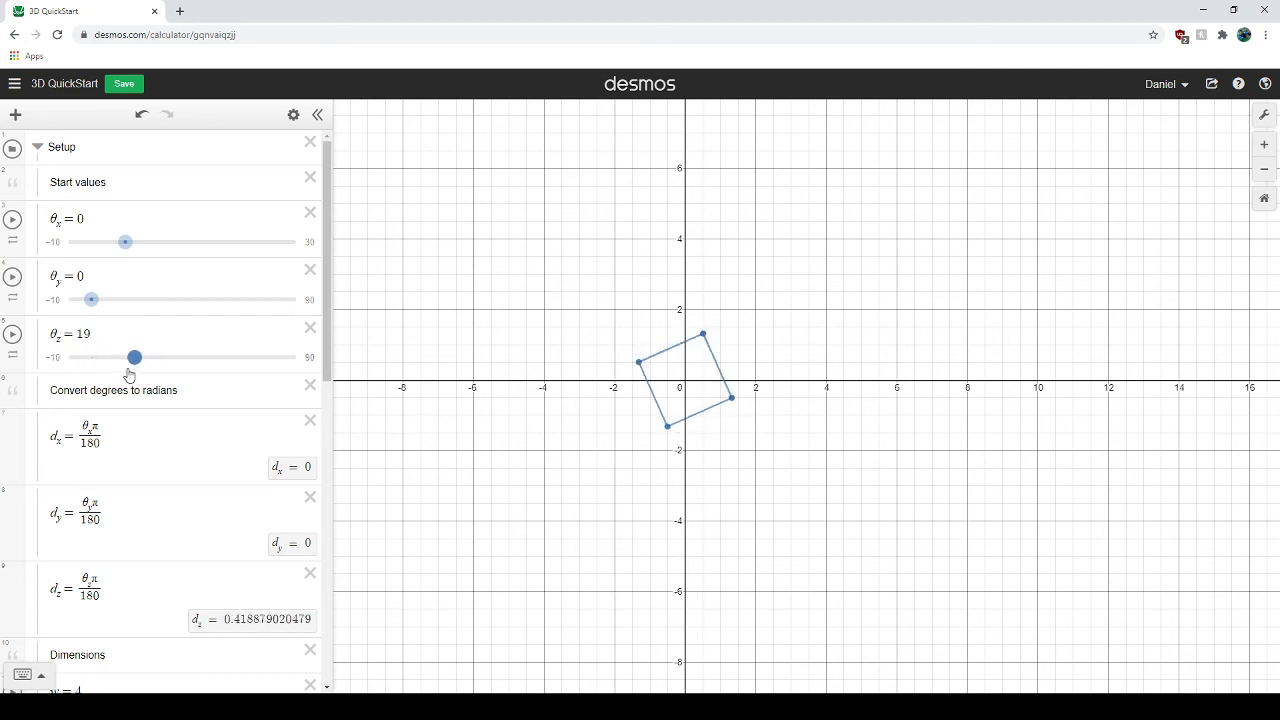
{"action": "left_click_drag", "start_coordinate": [136, 356], "coordinate": [124, 356]}
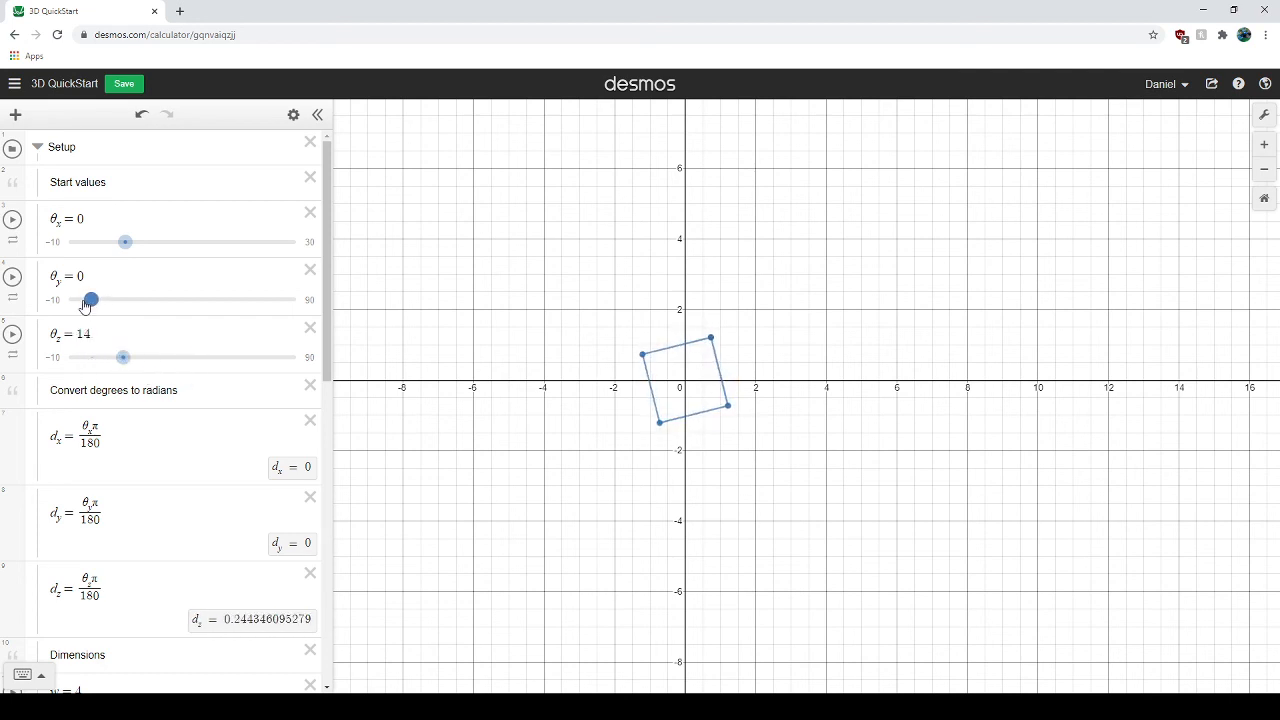
{"action": "left_click_drag", "start_coordinate": [90, 300], "coordinate": [182, 300]}
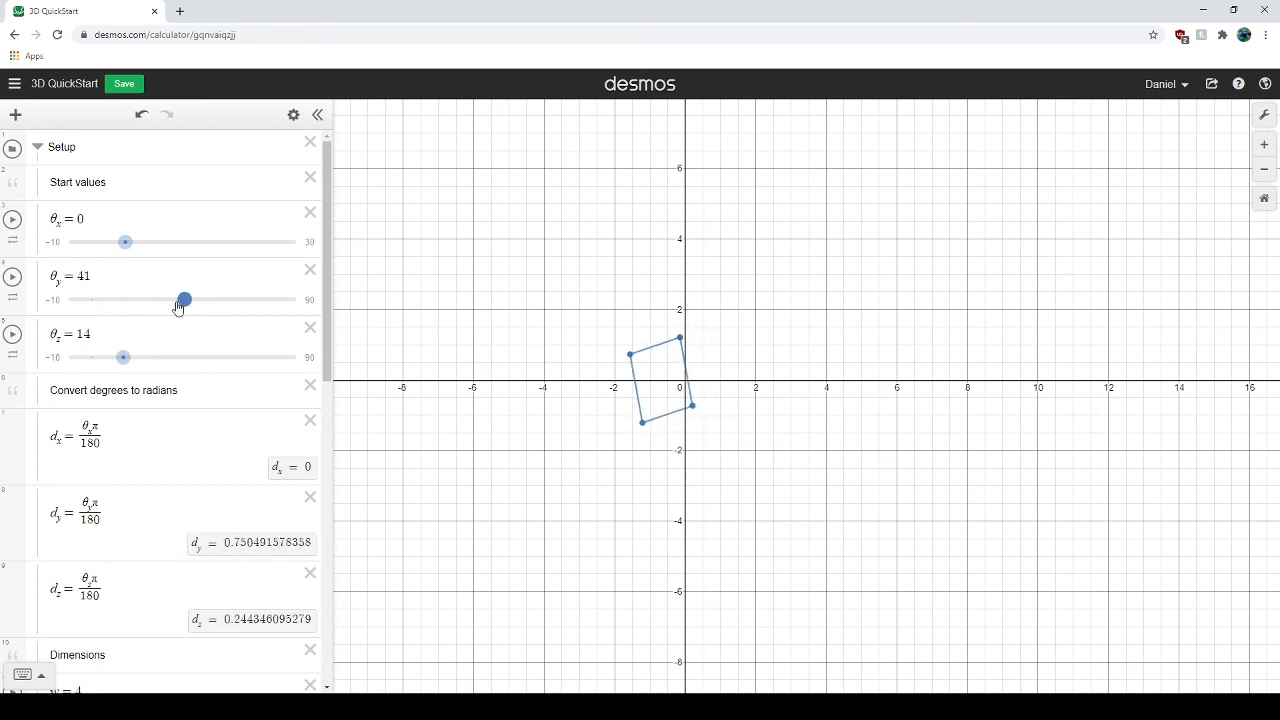